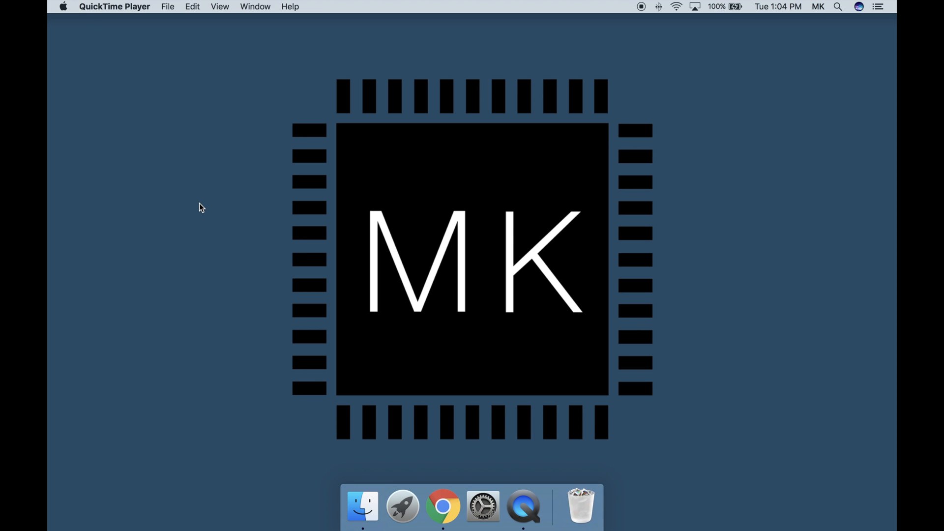
# Install the openHAB Cloud Connector from the MISC add-ons in Paper UI.
pyautogui.click(444, 505)
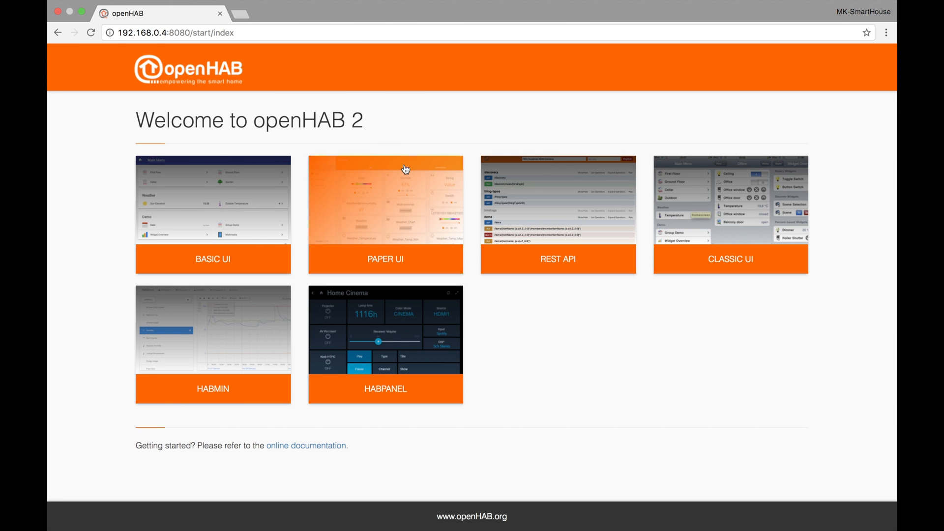
pyautogui.click(385, 215)
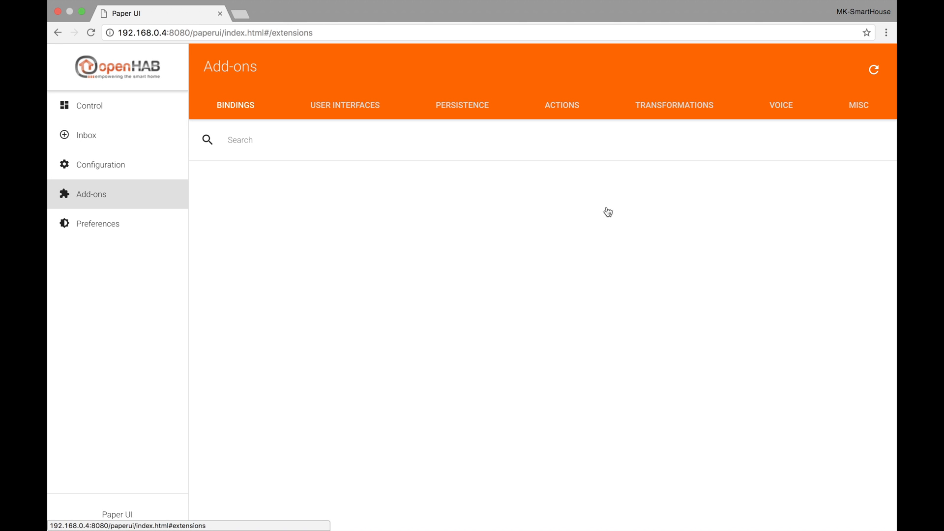
pyautogui.click(858, 105)
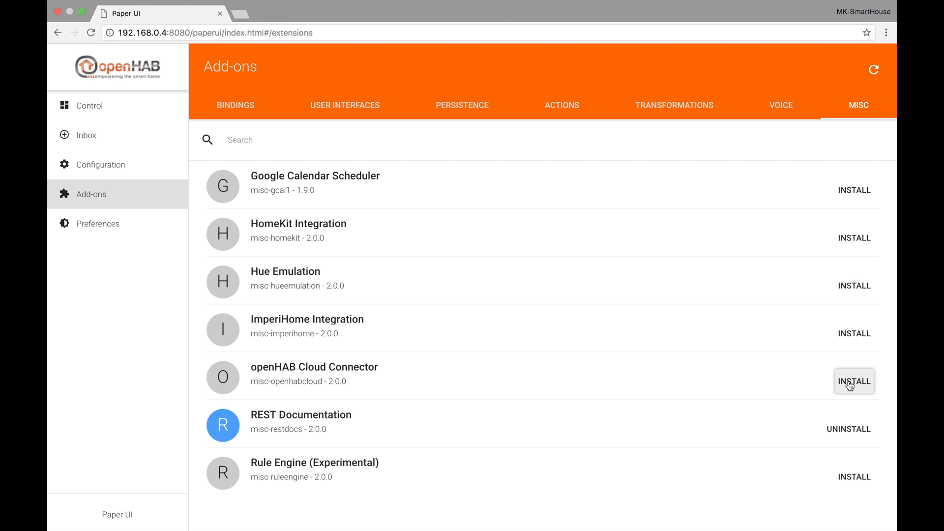
pyautogui.click(854, 380)
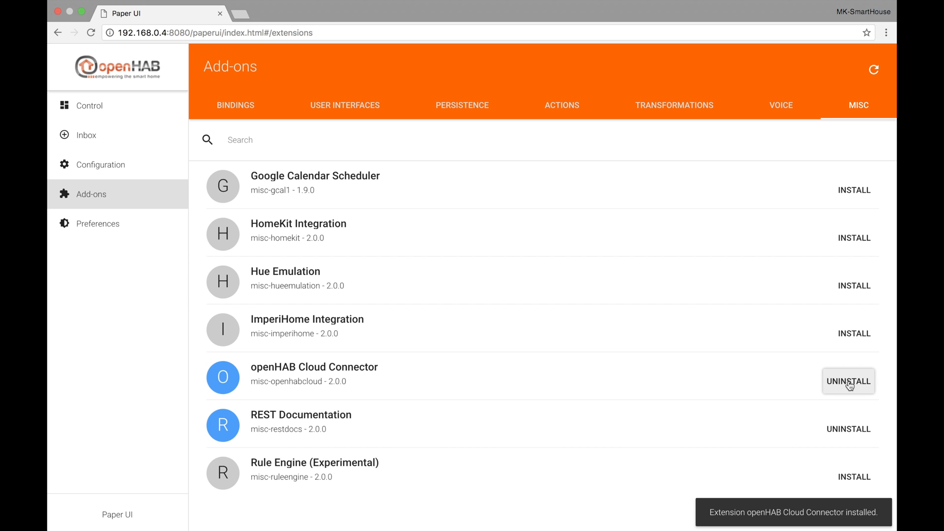
pyautogui.click(100, 164)
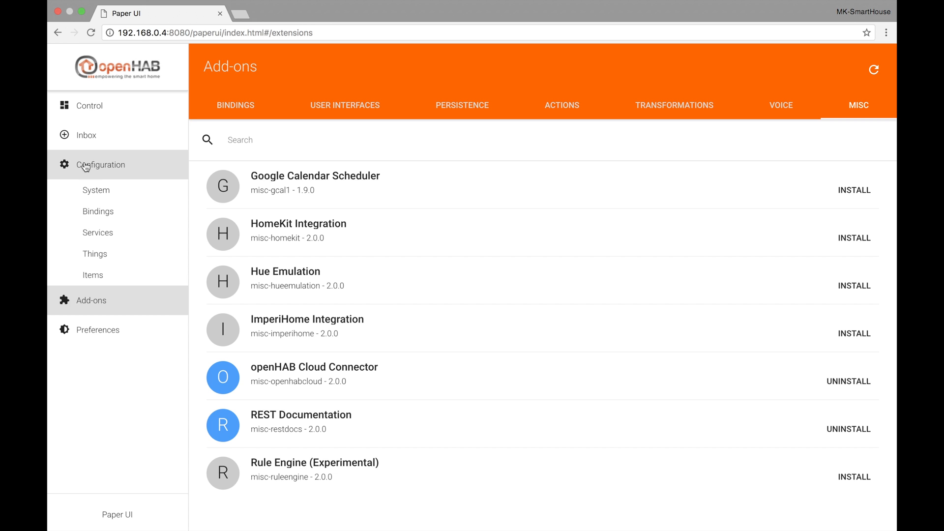
# Configure the openHAB Cloud service with mode Notifications & Remote Access.
pyautogui.click(97, 232)
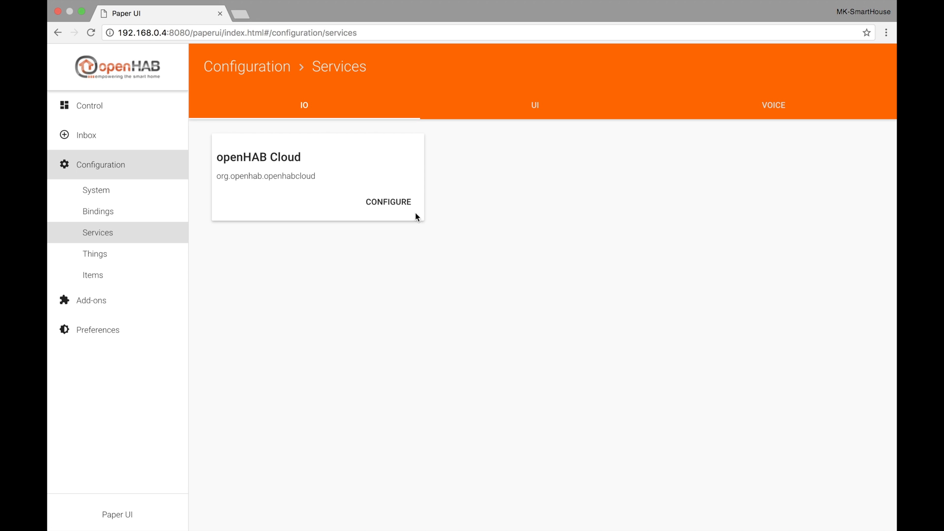
pyautogui.click(388, 201)
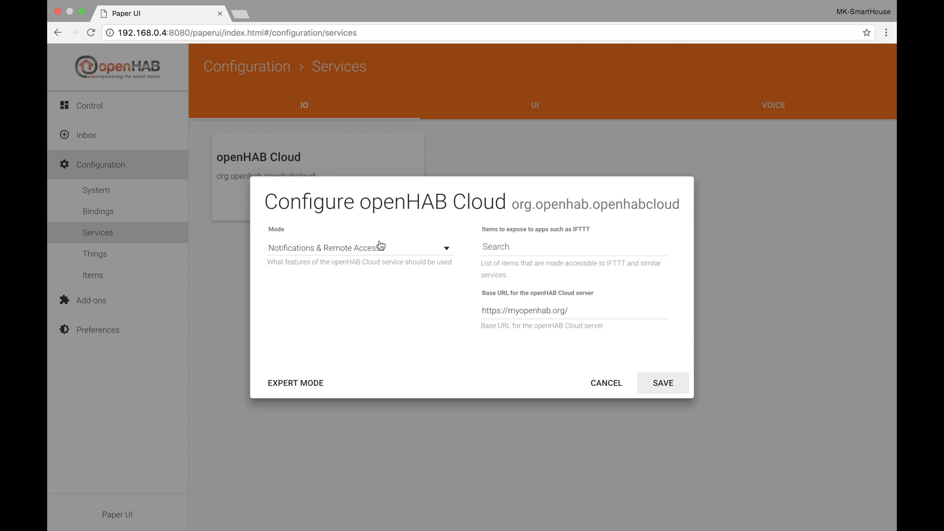
pyautogui.click(357, 248)
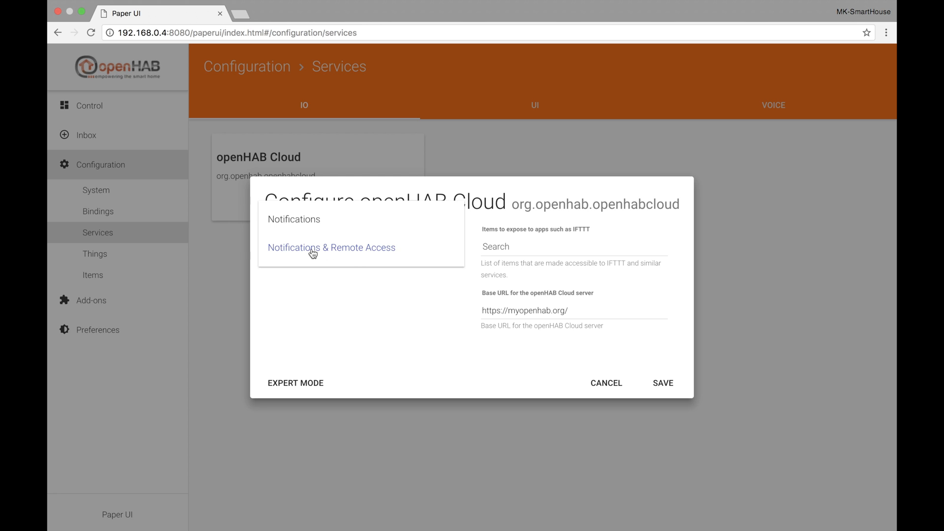
pyautogui.click(332, 248)
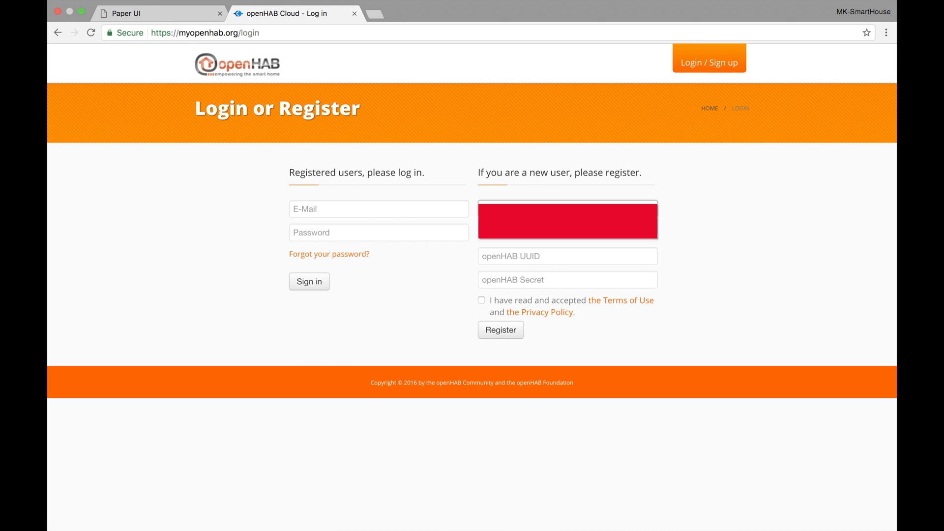
# Focus the myopenhab.org registration e-mail field, then bring up a Terminal window.
pyautogui.click(567, 221)
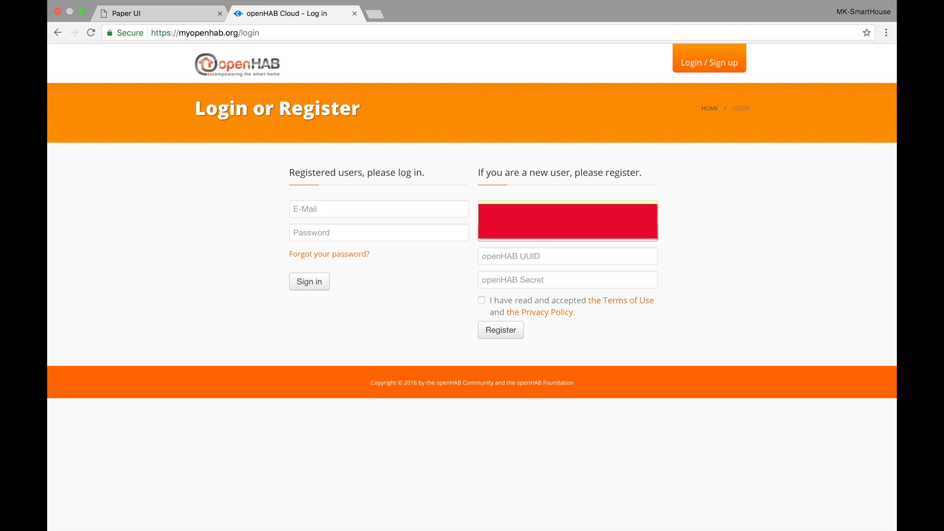
pyautogui.click(160, 13)
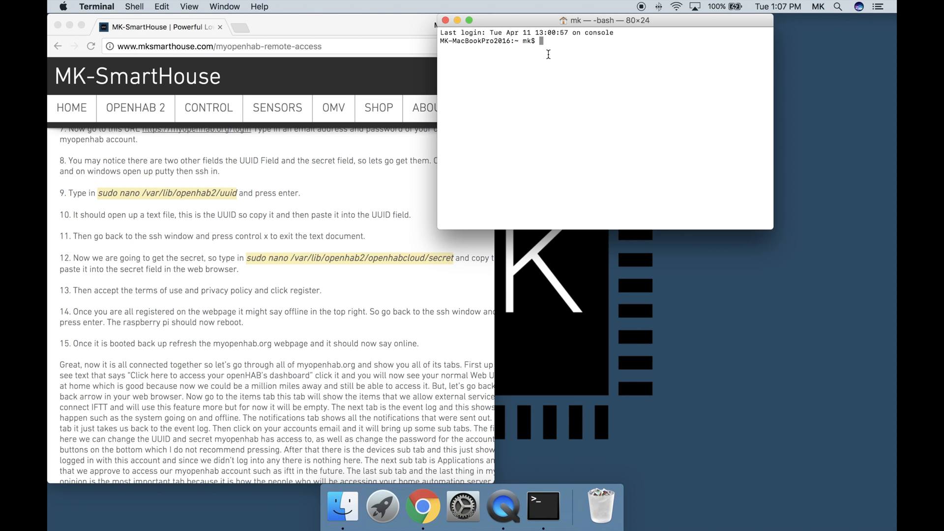
pyautogui.write('ssh openhabian@192.168.0.4')
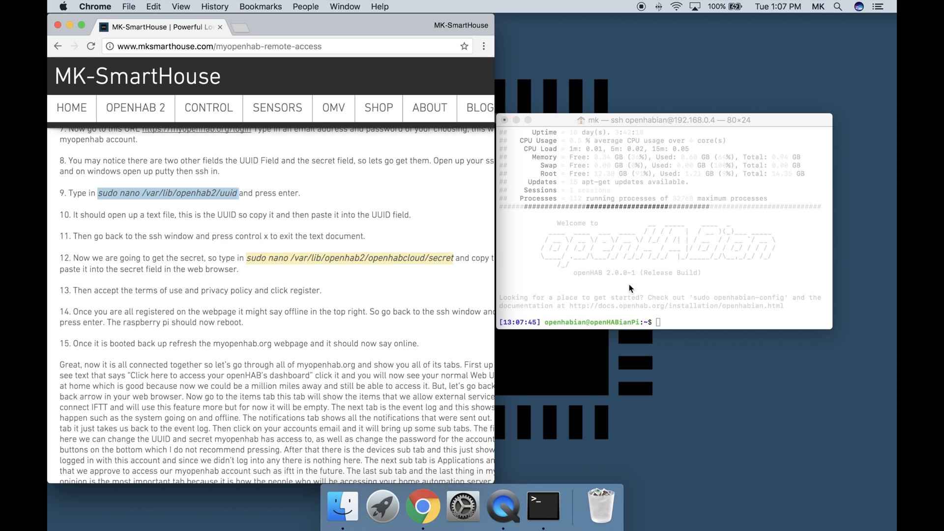
pyautogui.write('sudo nano /var/lib/openhab2/uuid')
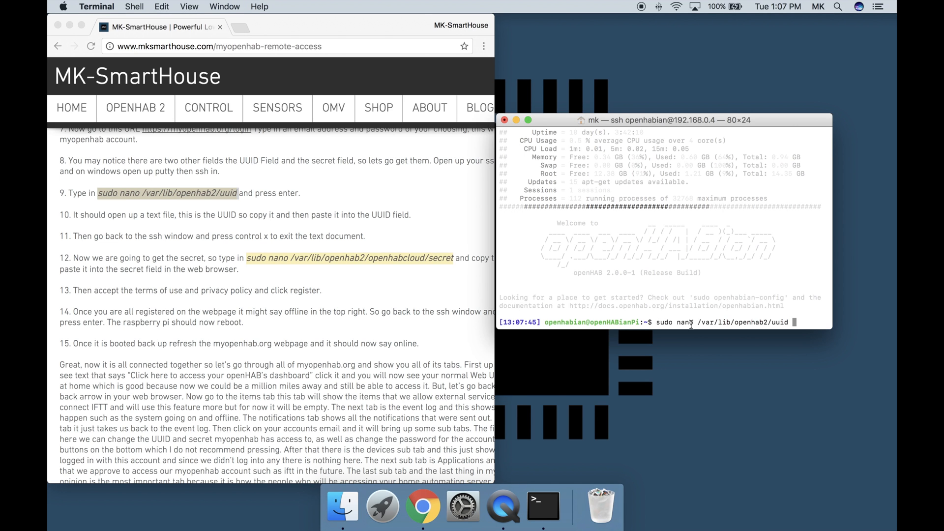
pyautogui.press('Return')
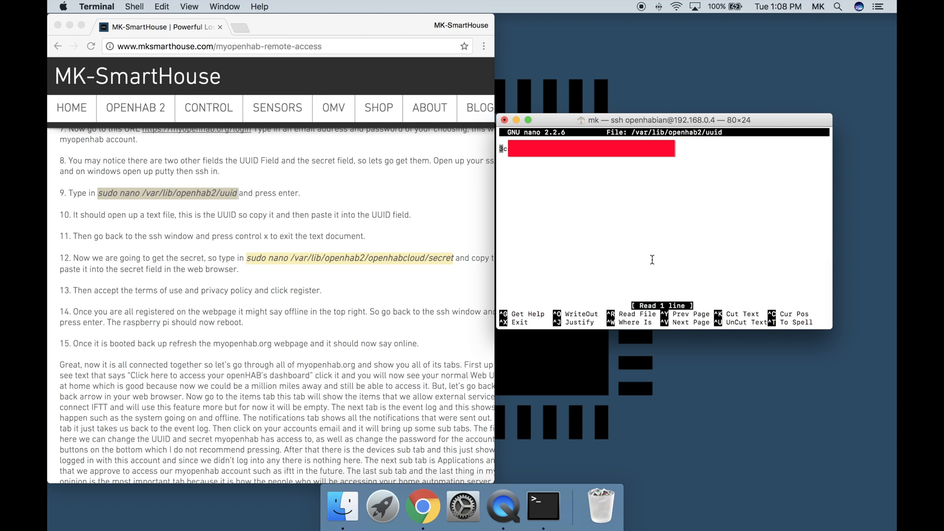
pyautogui.press('ctrl+x')
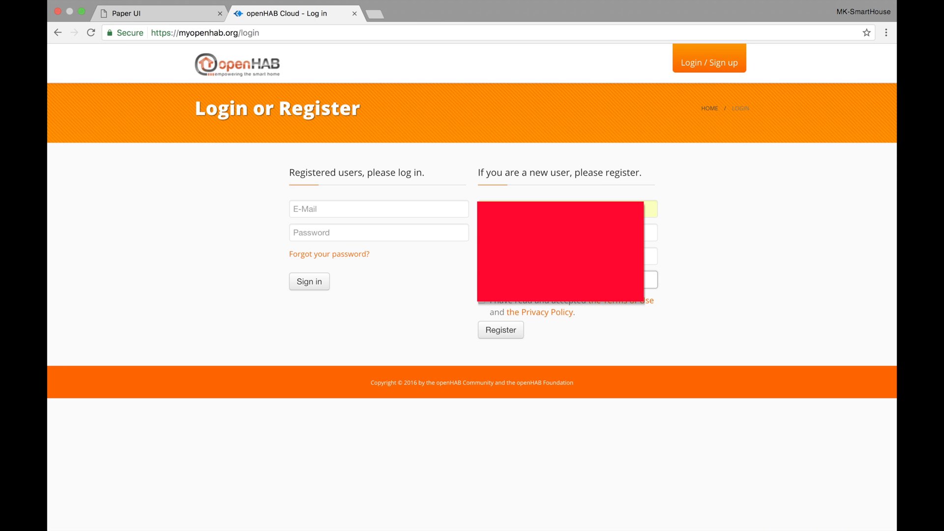
# Register the myopenhab.org account with the Pi's UUID and secret, returning to Terminal.
pyautogui.click(482, 301)
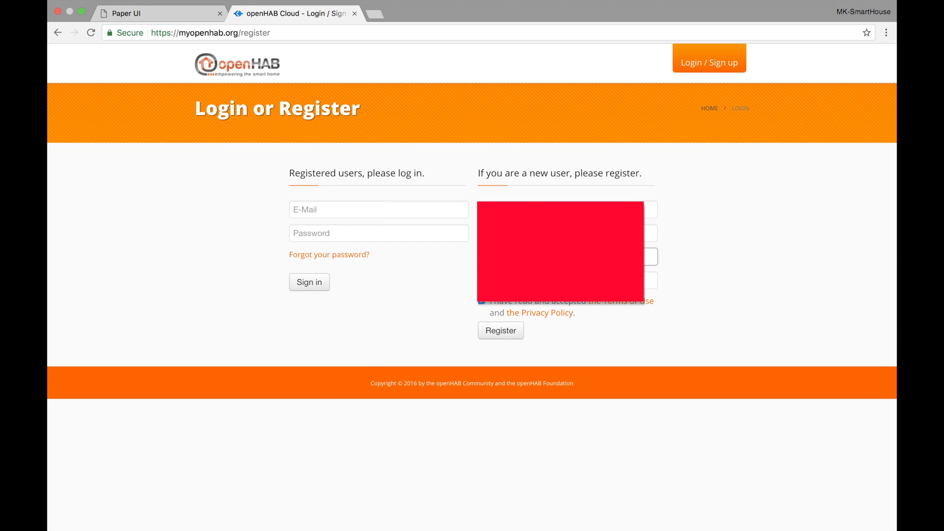
pyautogui.click(501, 330)
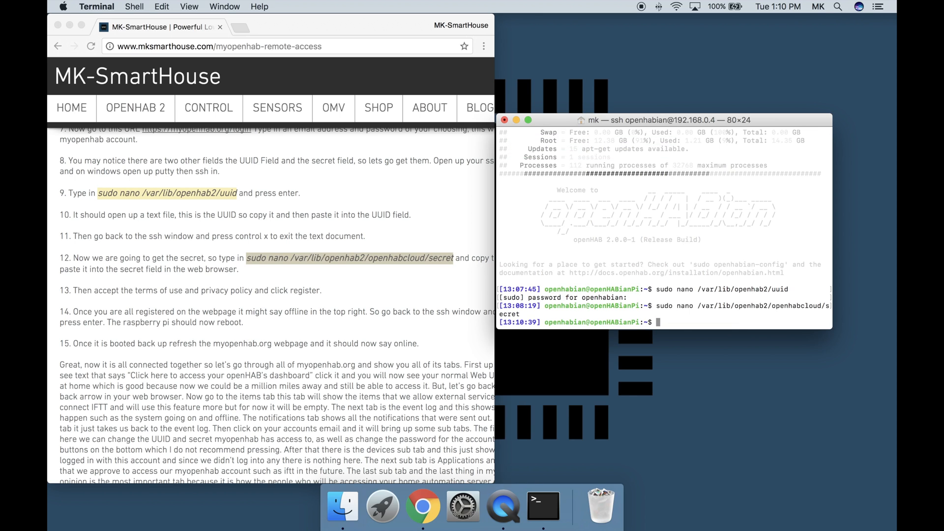
# Reboot the openHABian Pi with sudo reboot.
pyautogui.write('sudo')
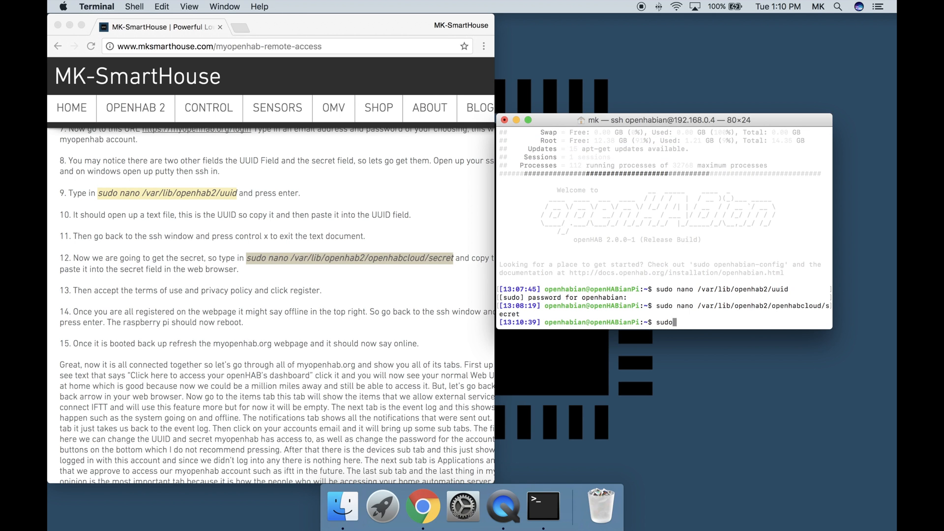
pyautogui.write('reboot')
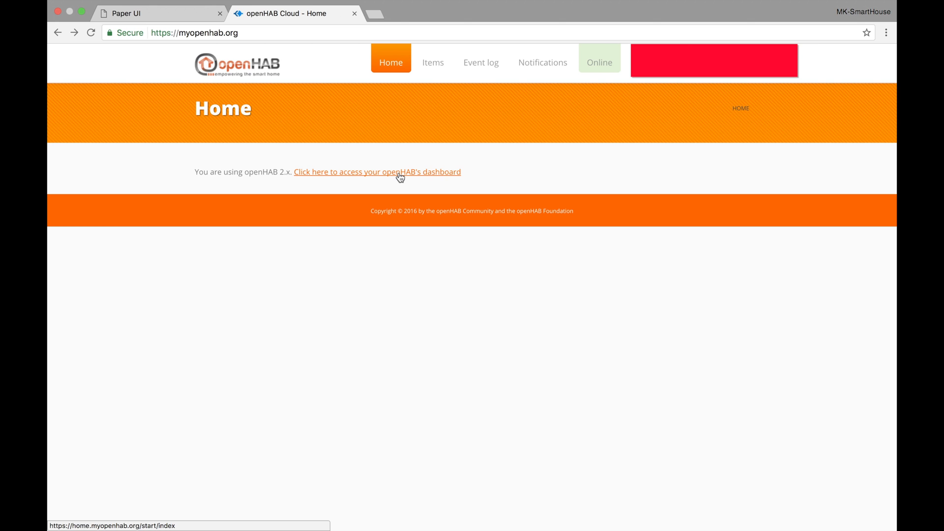
pyautogui.moveTo(355, 259)
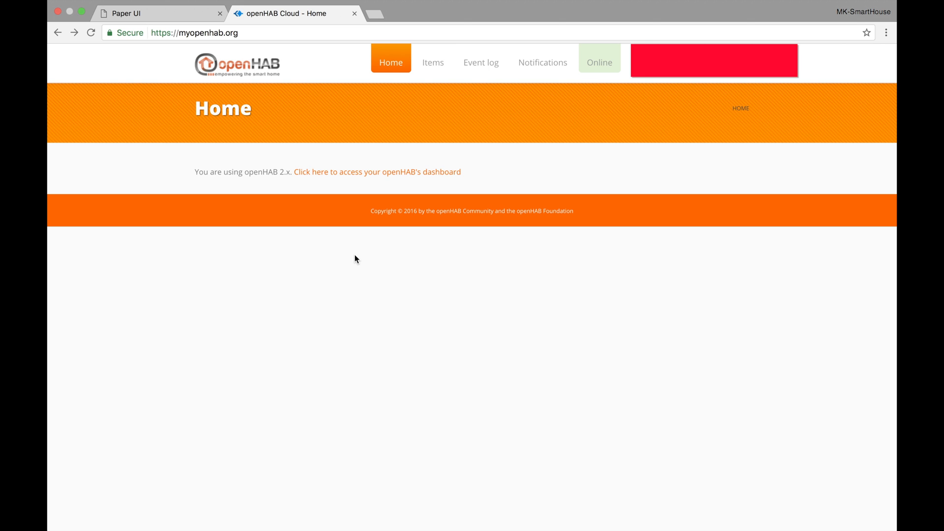
pyautogui.click(376, 171)
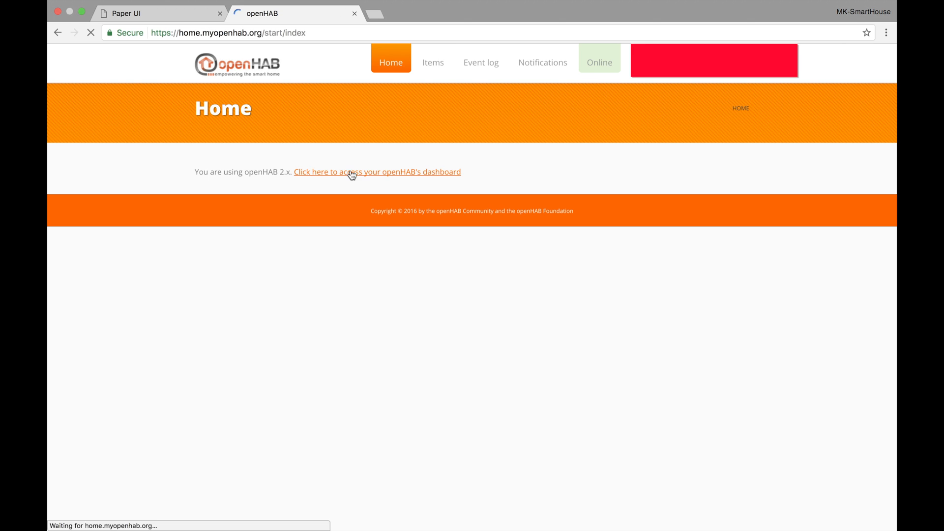
pyautogui.click(377, 171)
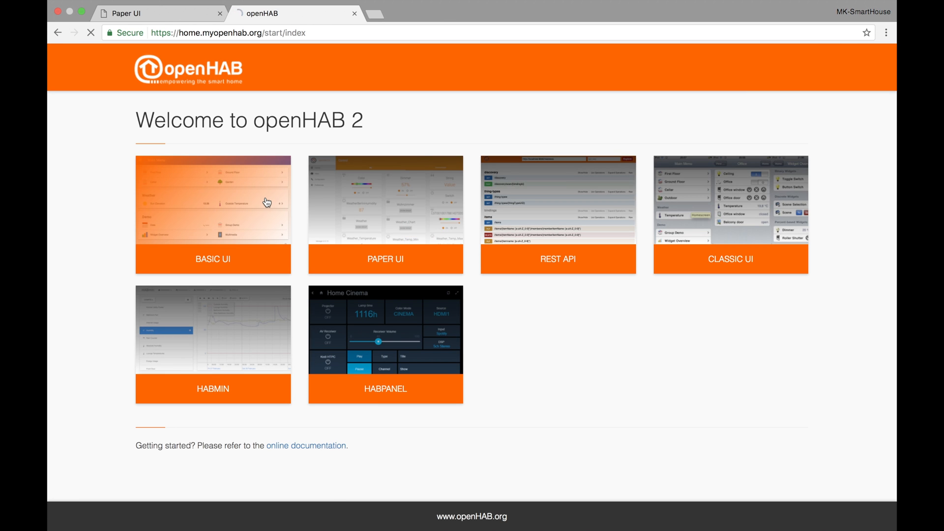
pyautogui.click(213, 216)
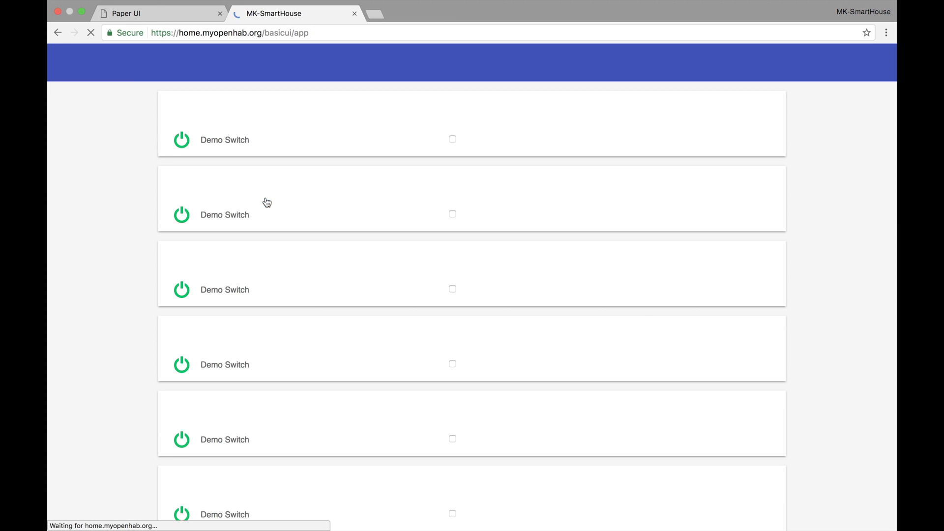
pyautogui.click(58, 33)
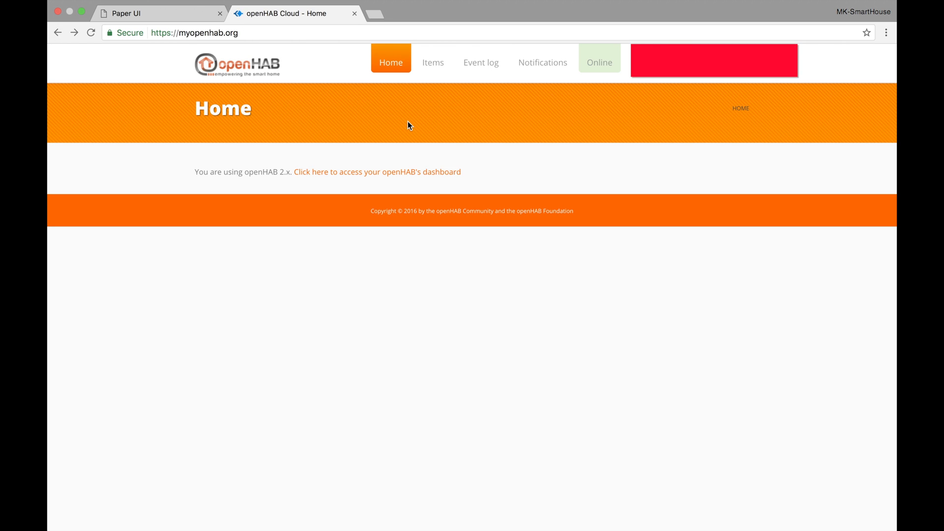
pyautogui.click(91, 34)
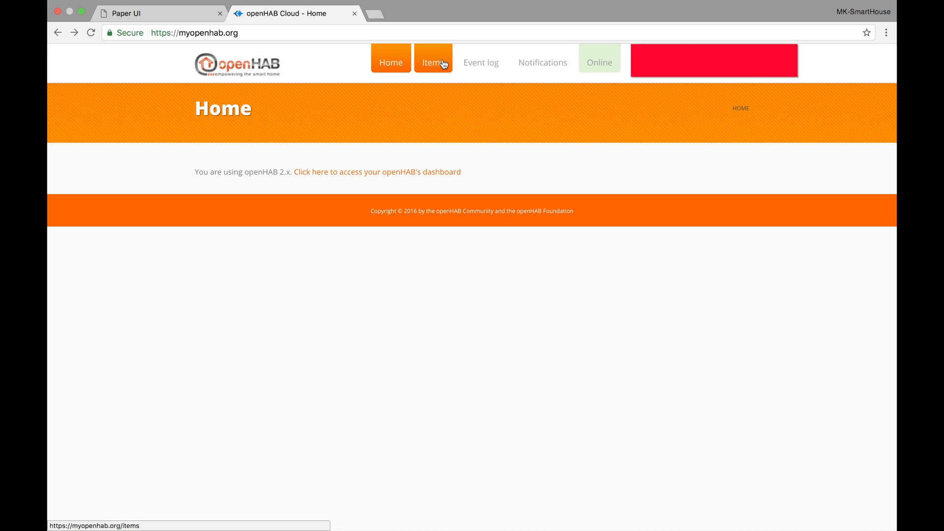
# Review Items, Event log, Notifications and the openHAB connection's online/offline events.
pyautogui.click(433, 58)
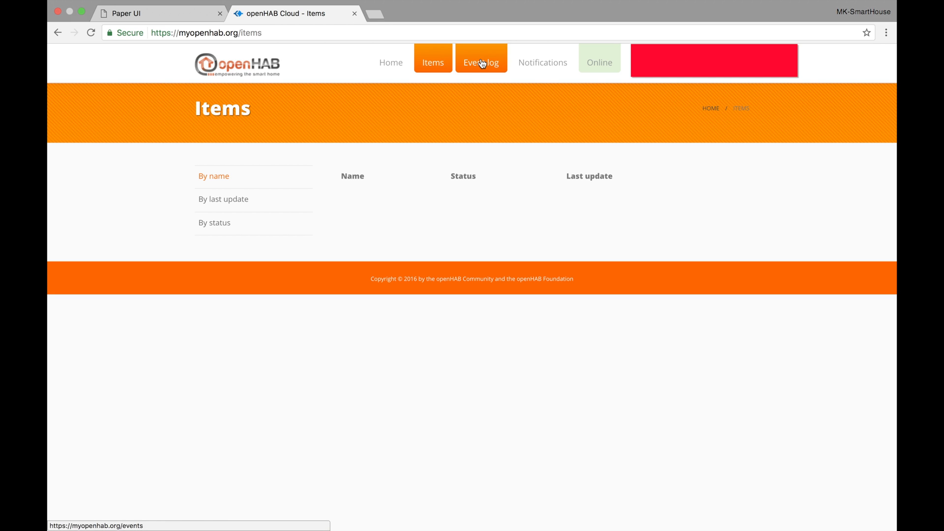
pyautogui.click(481, 62)
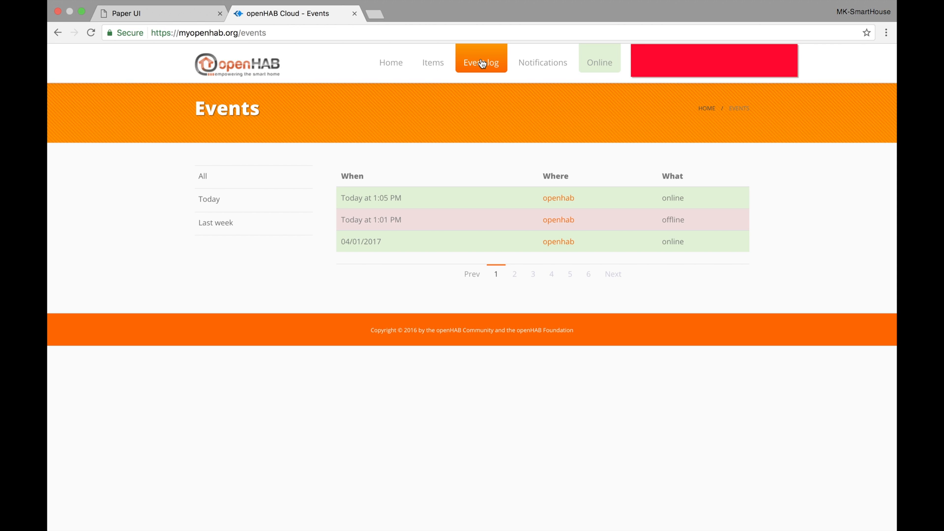
pyautogui.moveTo(541, 63)
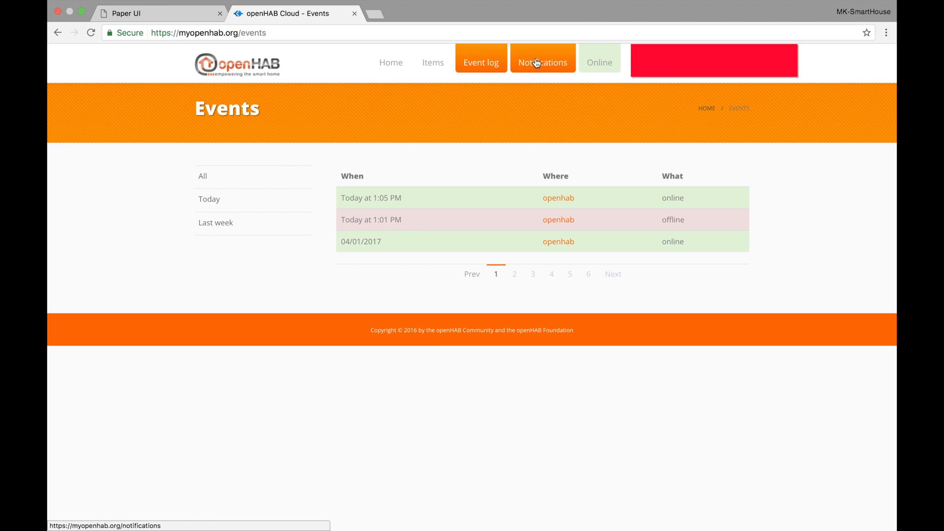
pyautogui.click(541, 62)
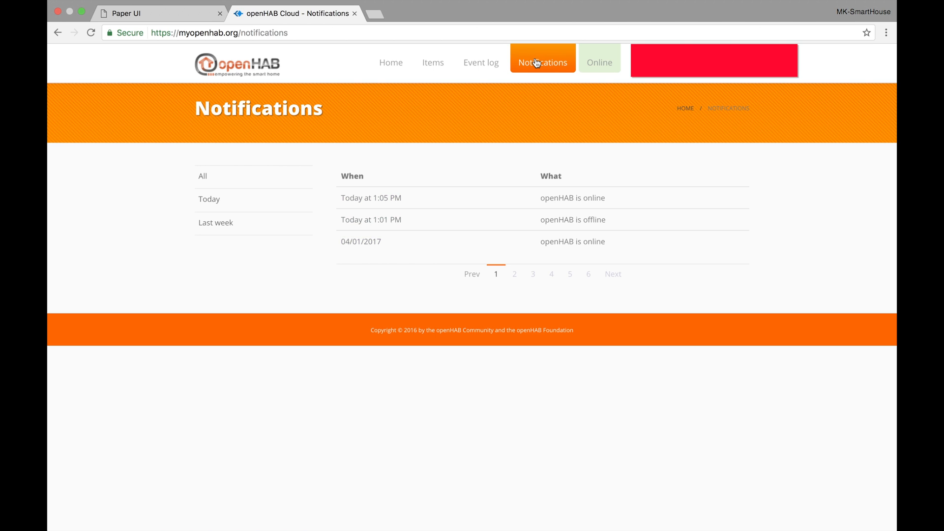
pyautogui.click(599, 62)
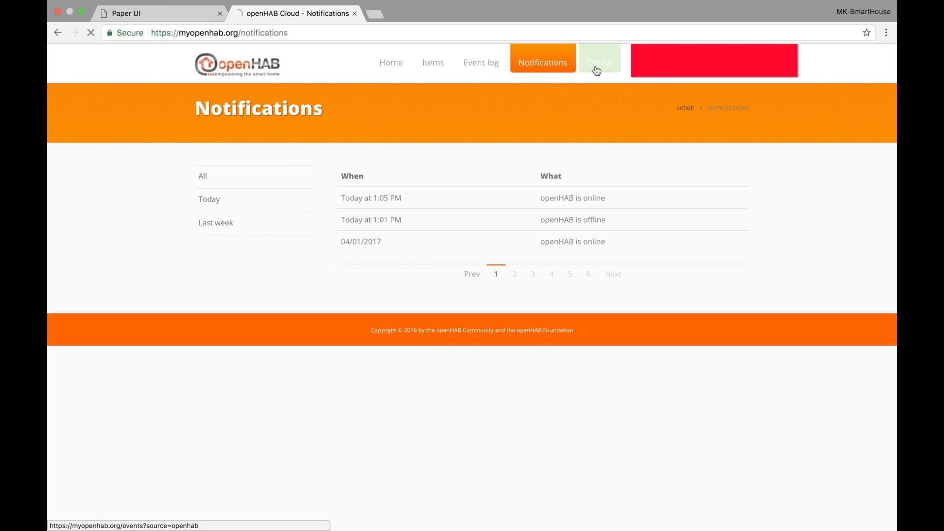
pyautogui.click(481, 62)
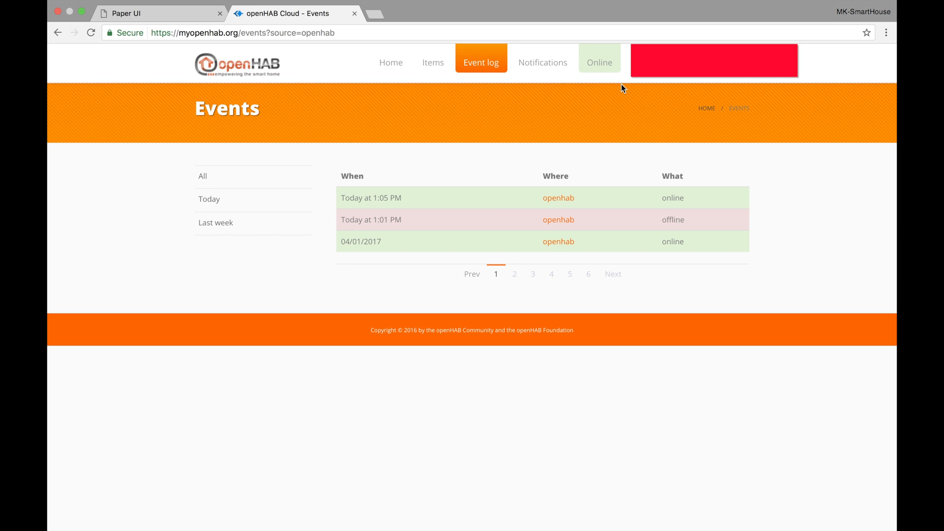
pyautogui.click(714, 60)
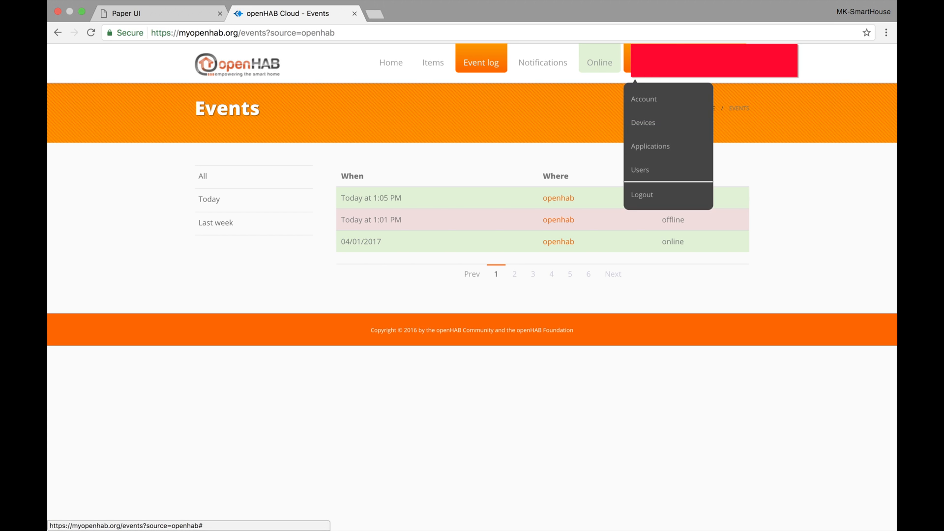
# View the Account, Devices and Applications pages, all showing nothing registered.
pyautogui.click(643, 98)
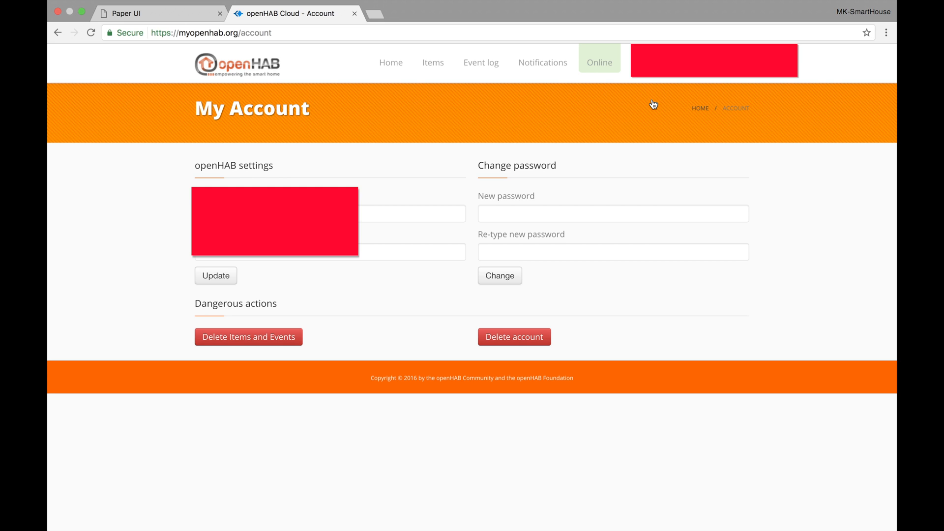
pyautogui.moveTo(653, 101)
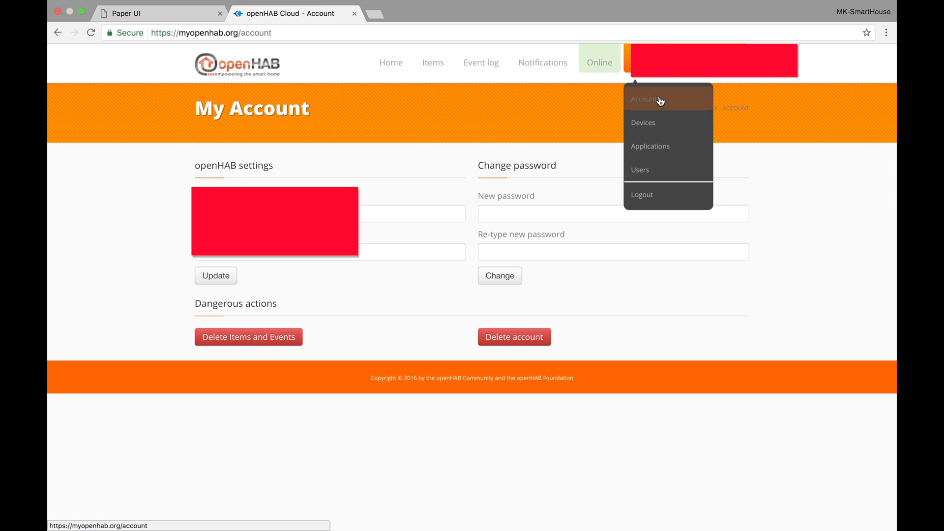
pyautogui.click(642, 123)
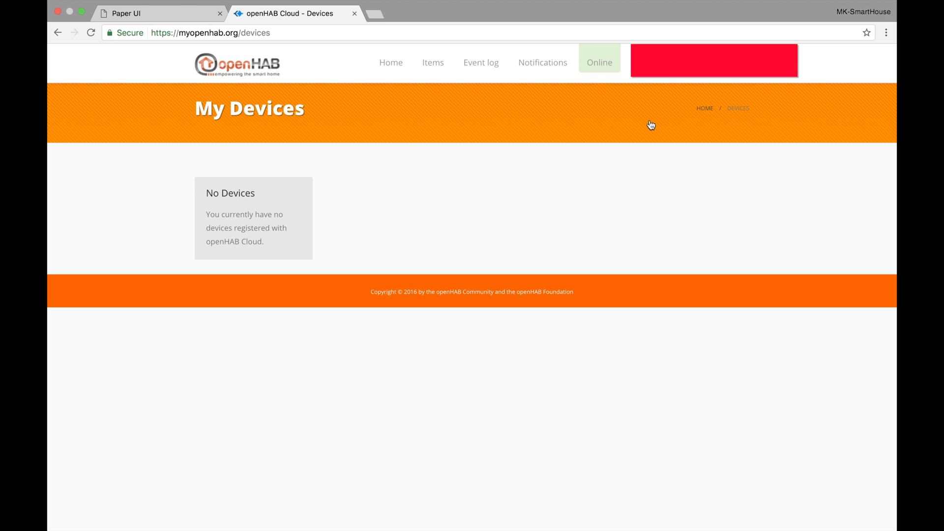
pyautogui.click(714, 60)
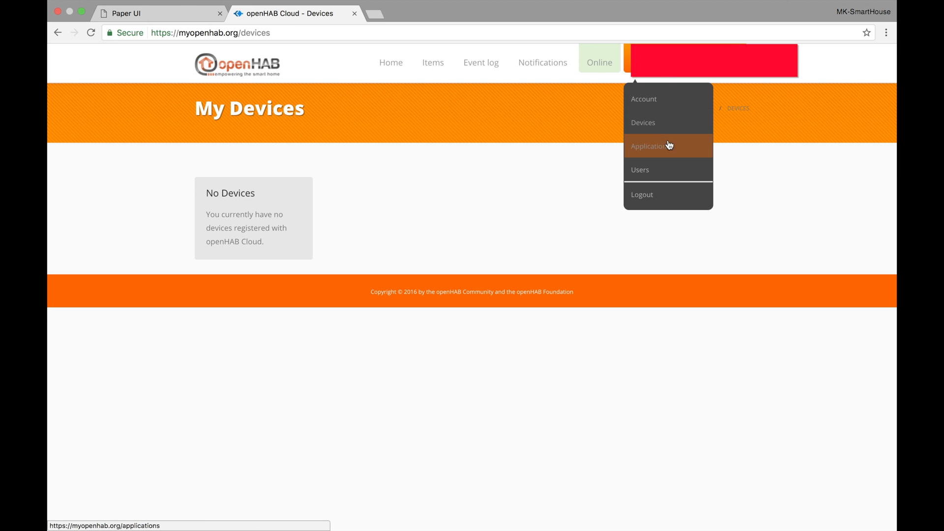
pyautogui.click(650, 146)
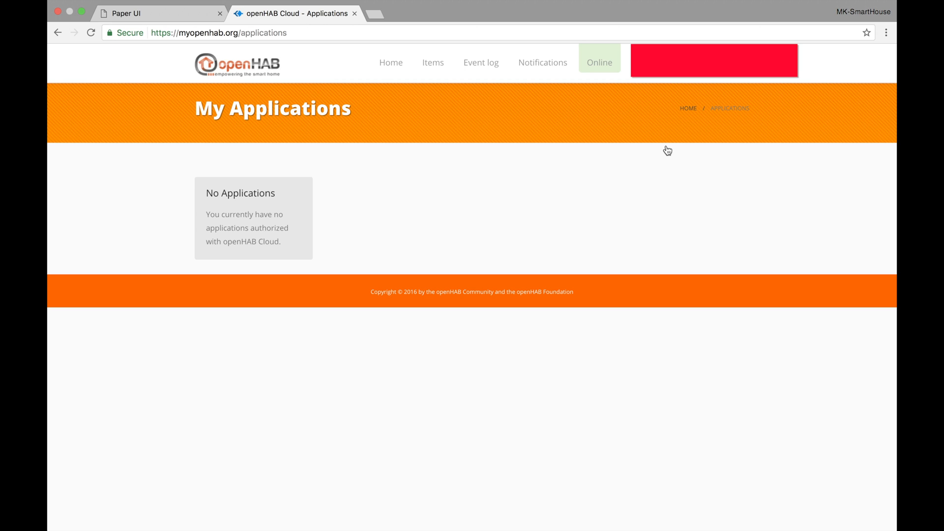
pyautogui.click(714, 60)
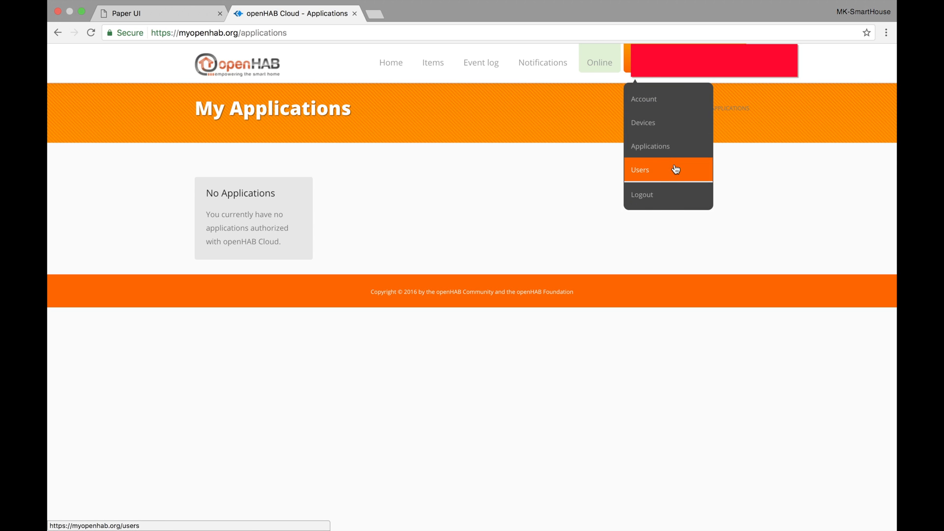
pyautogui.click(639, 169)
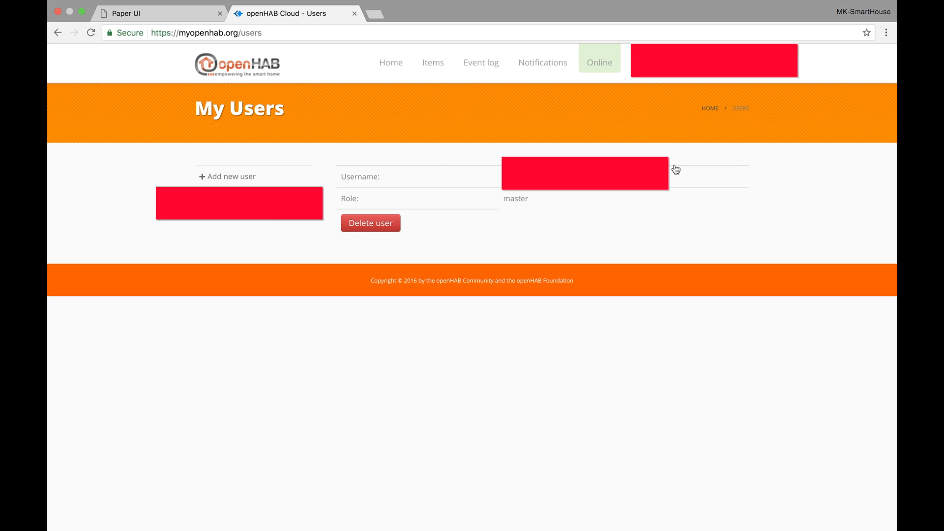
pyautogui.click(227, 176)
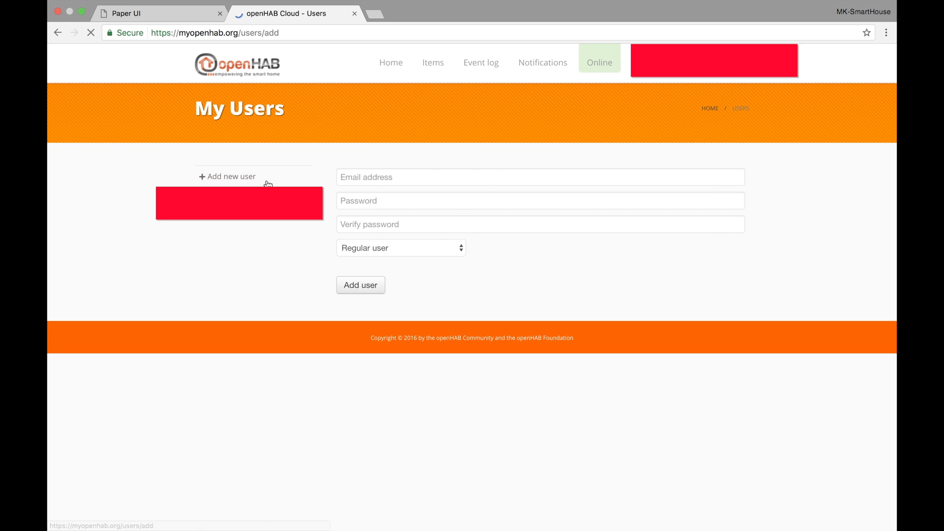
pyautogui.click(540, 177)
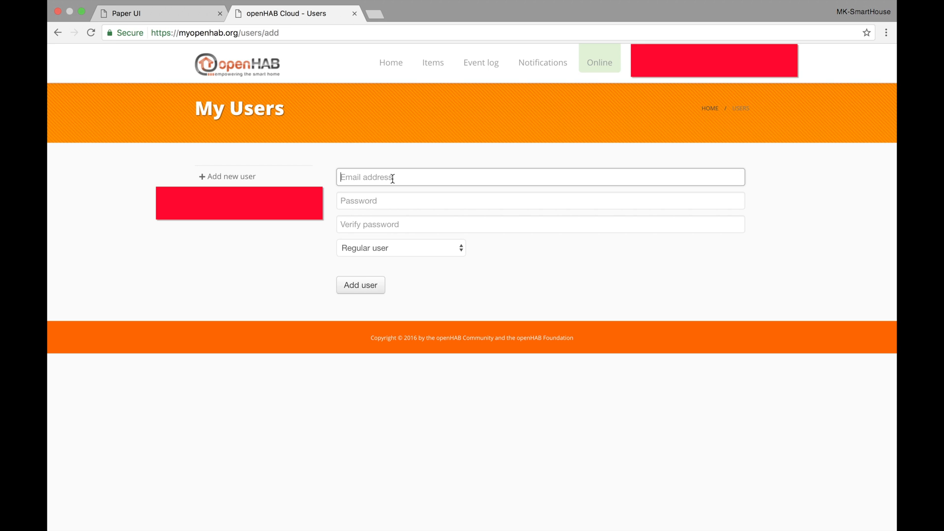
pyautogui.write('fake')
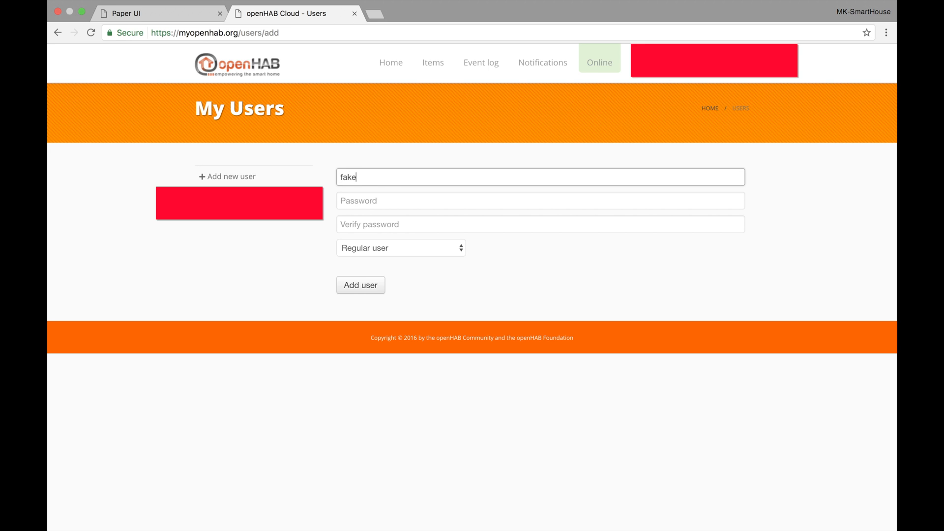
pyautogui.write('user')
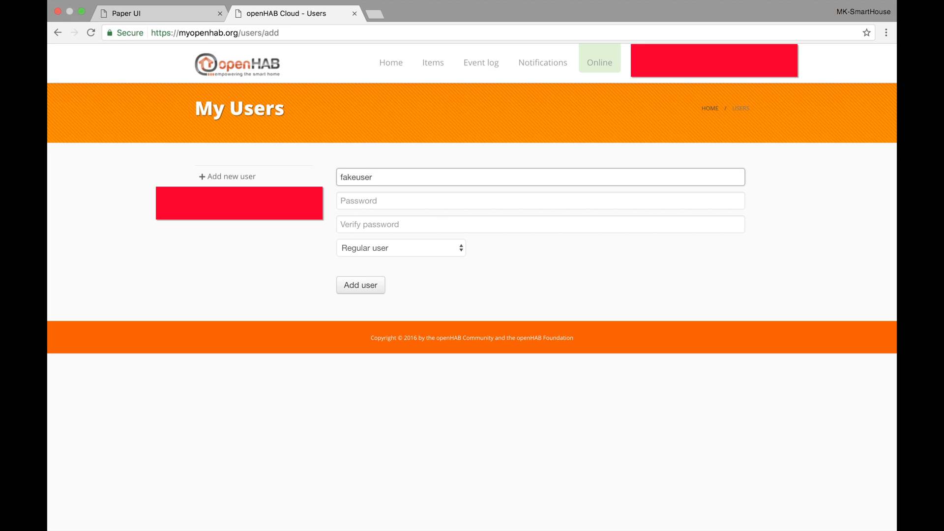
pyautogui.write('@')
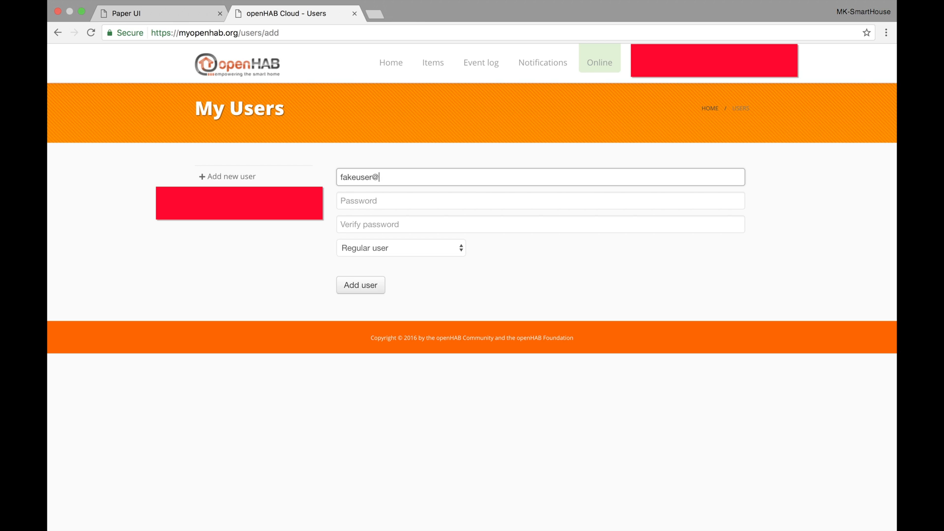
pyautogui.write('gm')
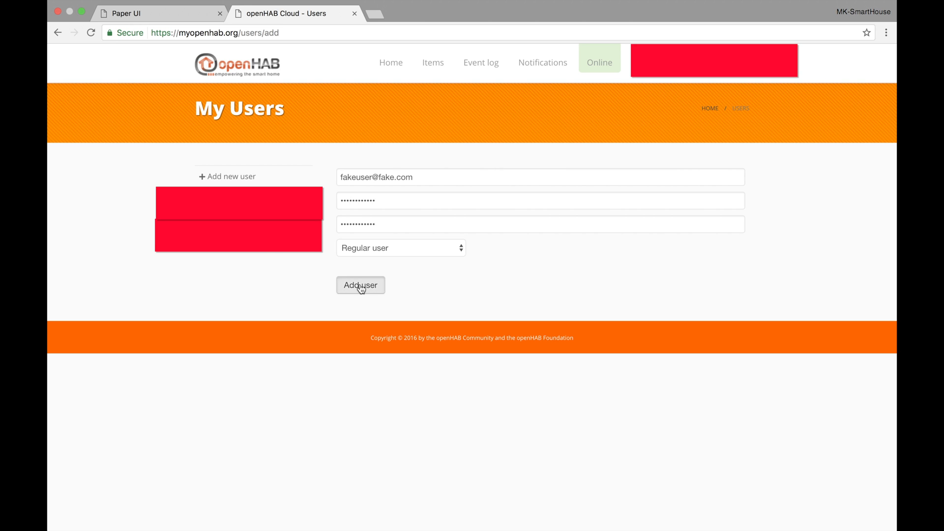
pyautogui.click(360, 285)
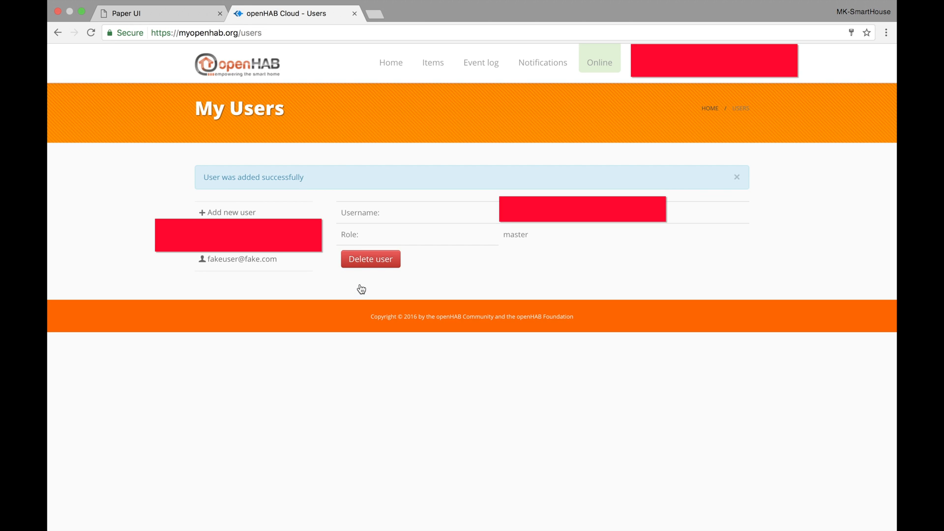
pyautogui.moveTo(744, 435)
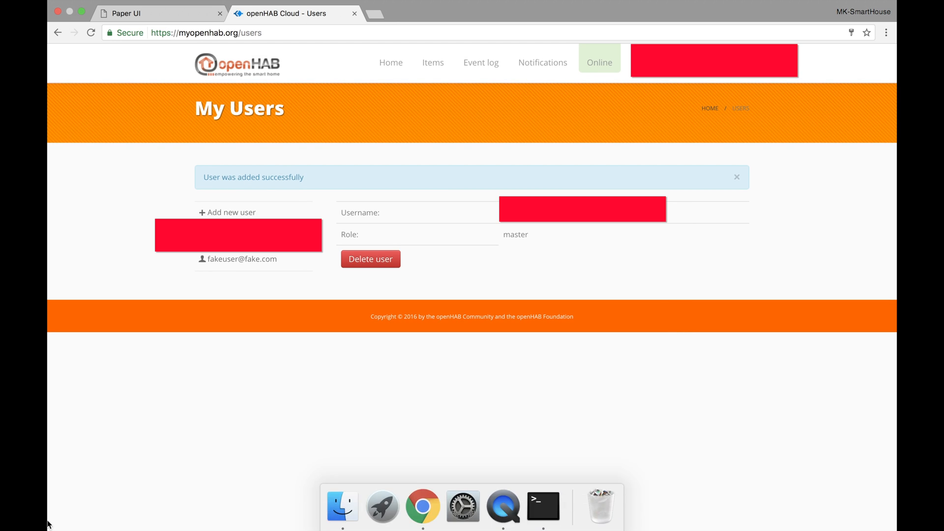
pyautogui.moveTo(390, 62)
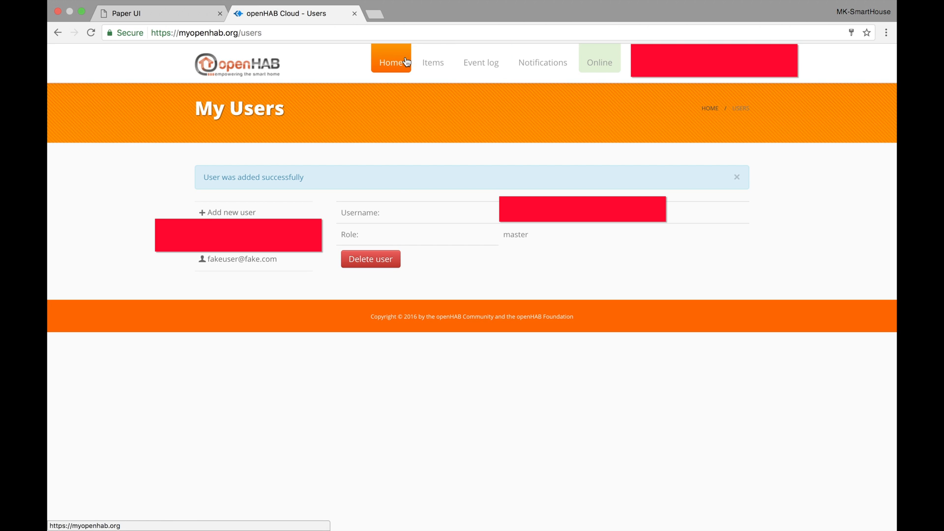
# Return to the myopenHAB home page with its openHAB 2.x dashboard link.
pyautogui.click(390, 62)
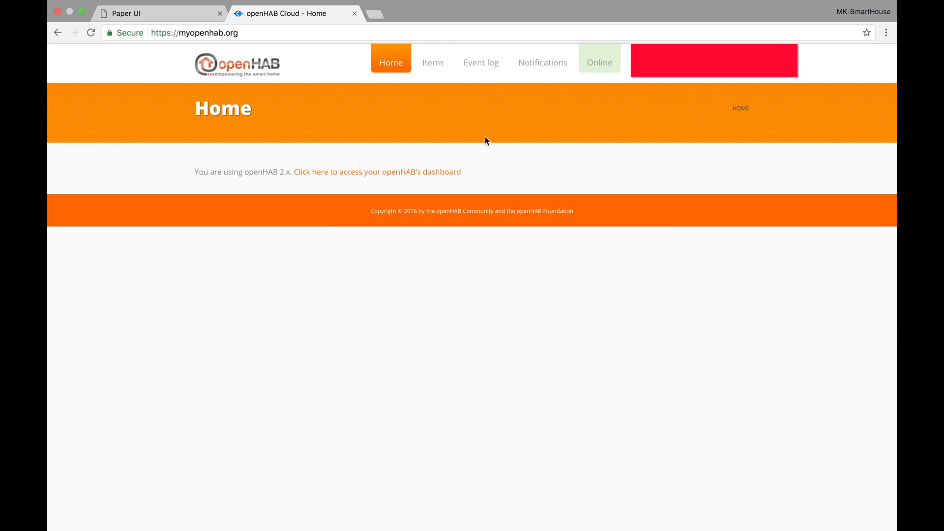